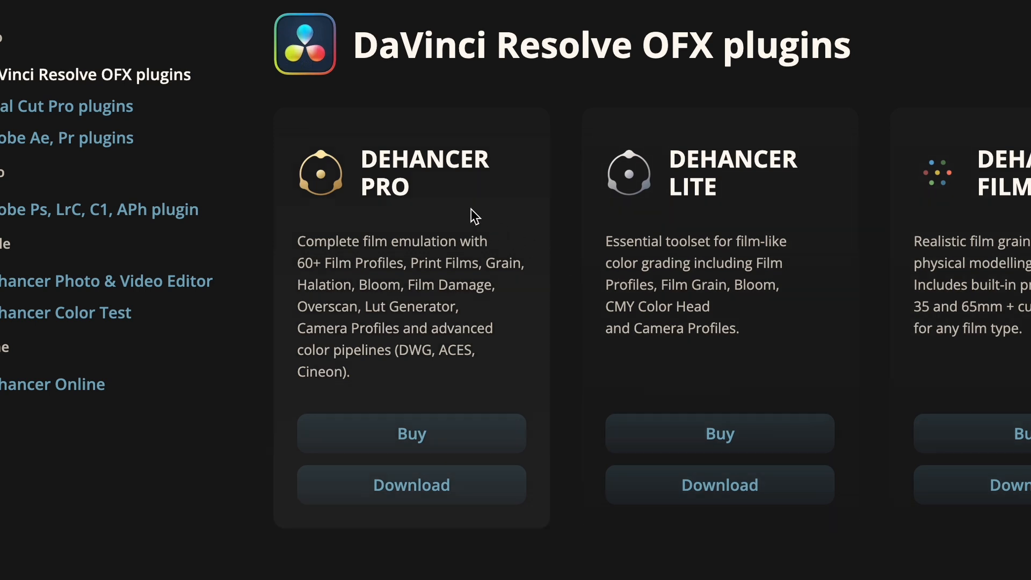
{"action": "mouse_move", "coordinate": [411, 484]}
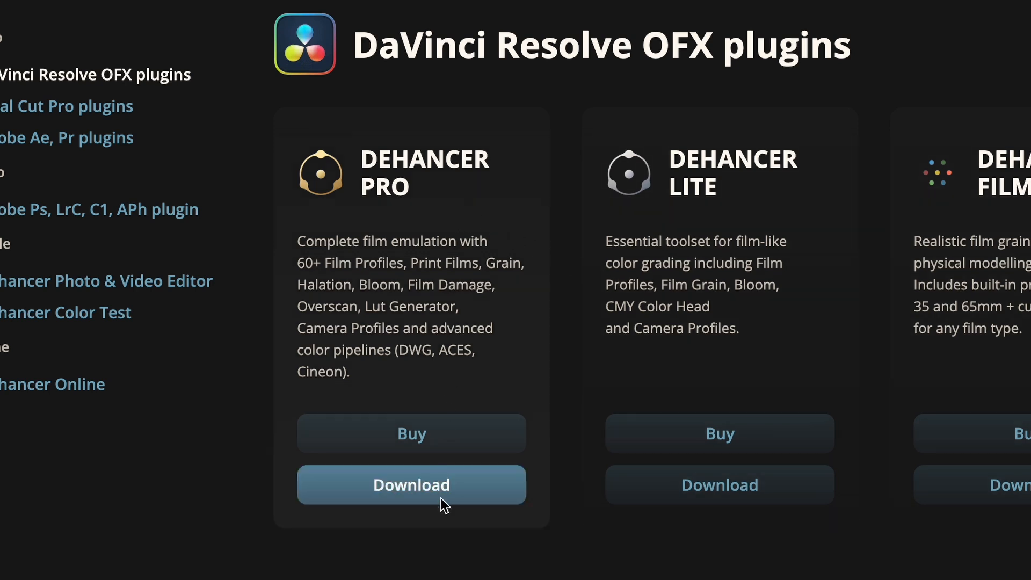
Download the ~408 MB macOS Dehancer Pro OFX package from the DaVinci Resolve plugins page.
{"action": "left_click", "coordinate": [410, 485]}
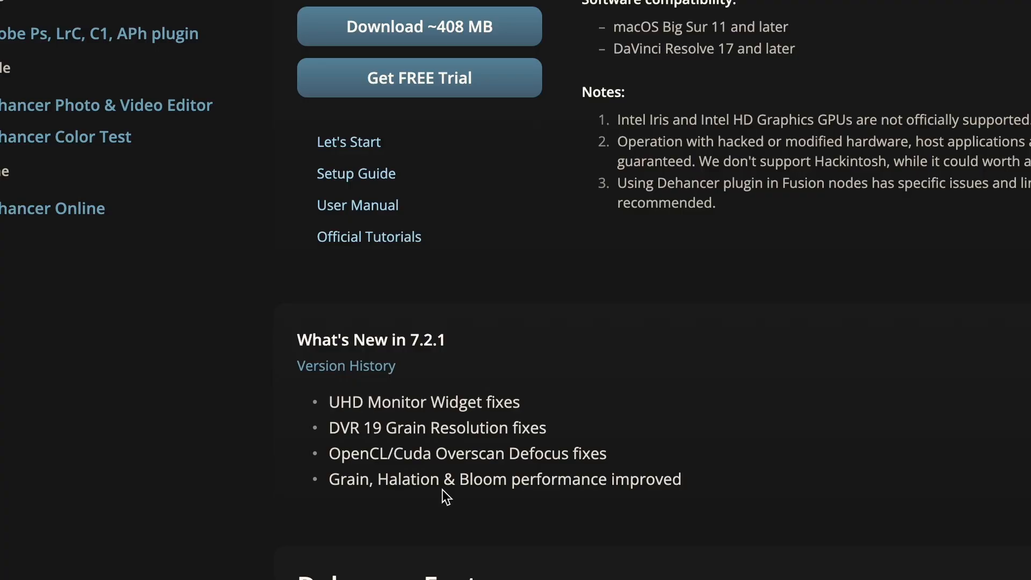
{"action": "scroll", "scroll_direction": "up", "scroll_amount": 3}
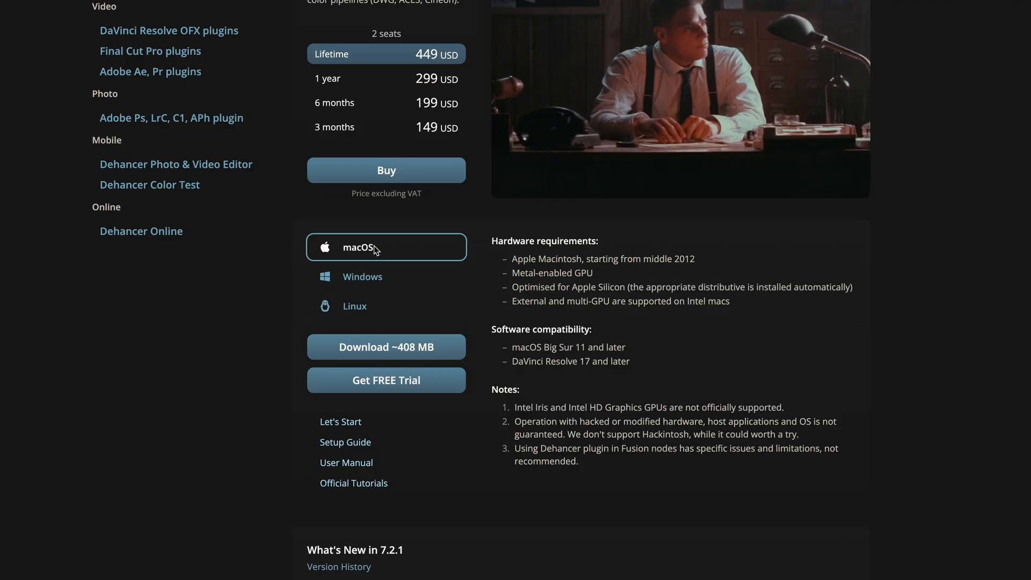
{"action": "mouse_move", "coordinate": [408, 354]}
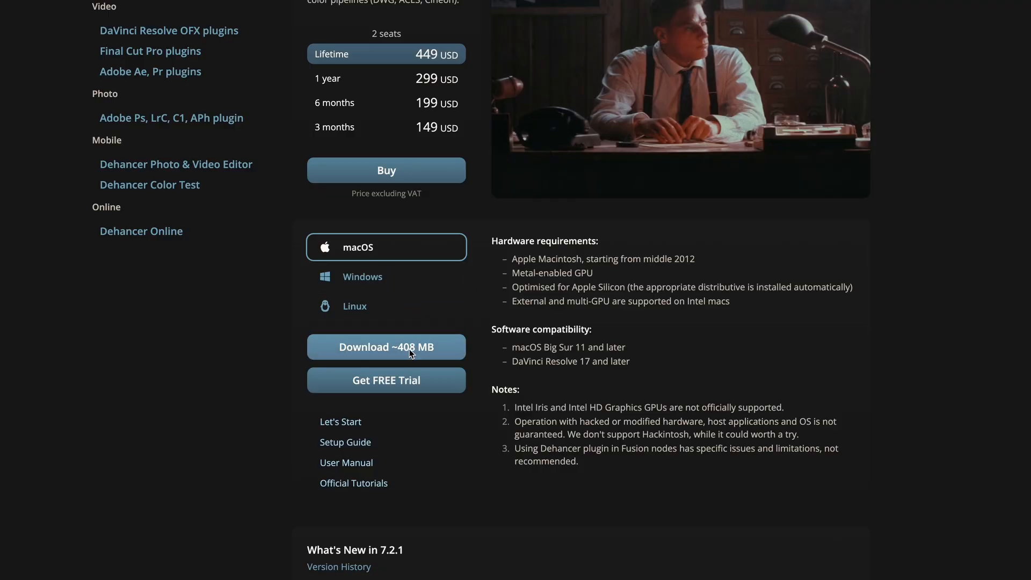
{"action": "left_click", "coordinate": [387, 347]}
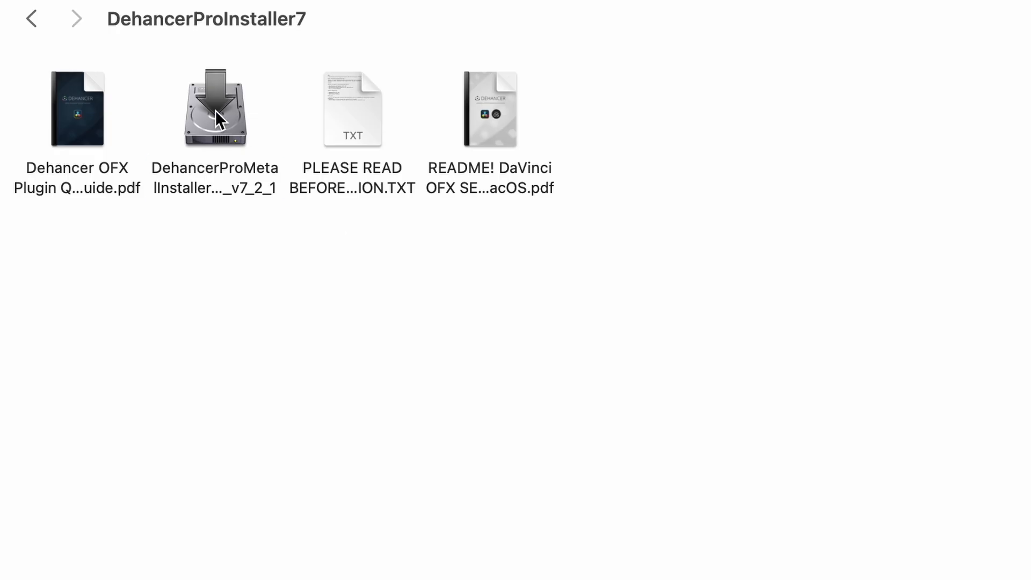
Run the DehancerPro installer, accept the license, install the plugin and exit with Done.
{"action": "double_click", "coordinate": [215, 109]}
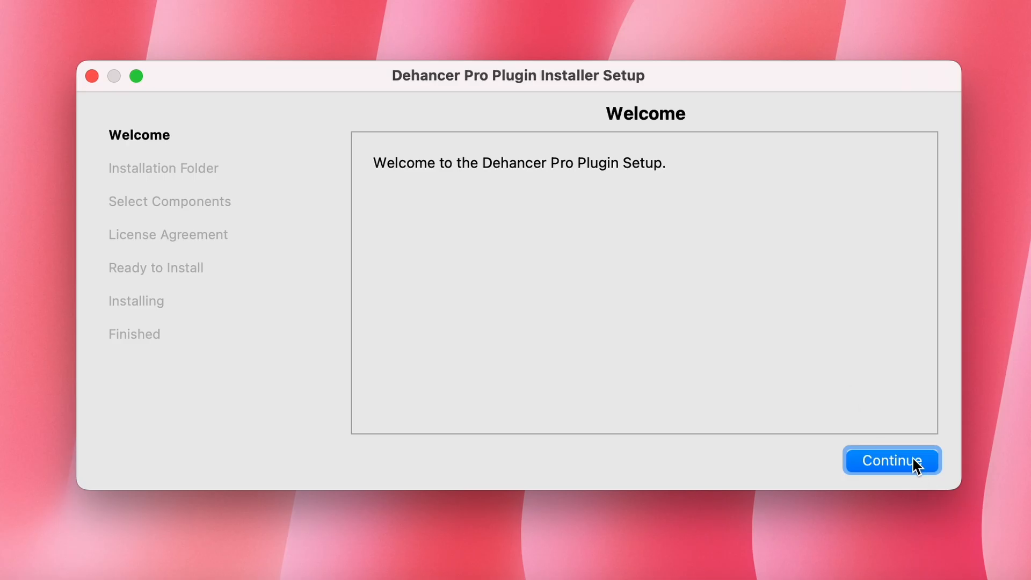
{"action": "left_click", "coordinate": [891, 460]}
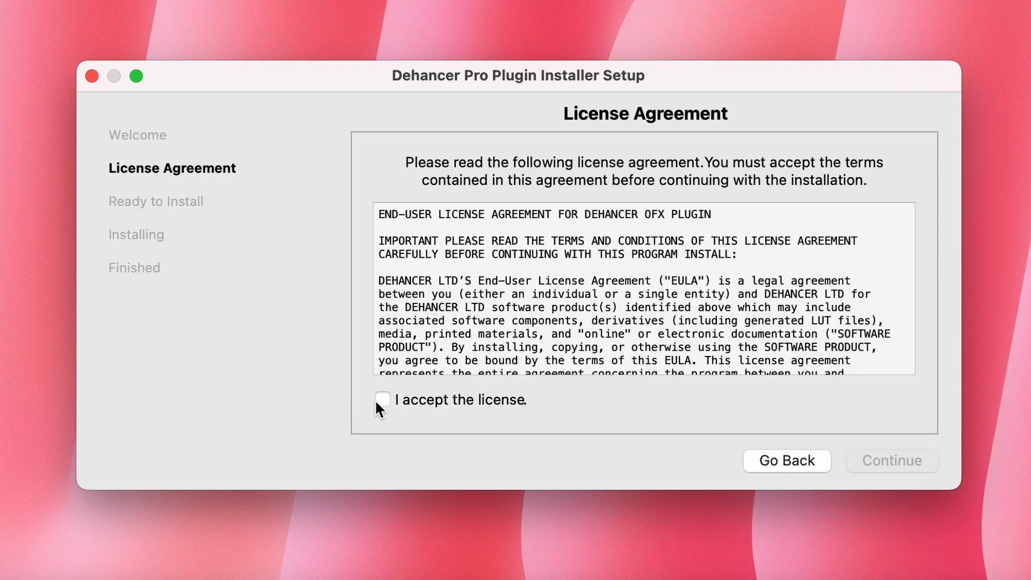
{"action": "left_click", "coordinate": [891, 461]}
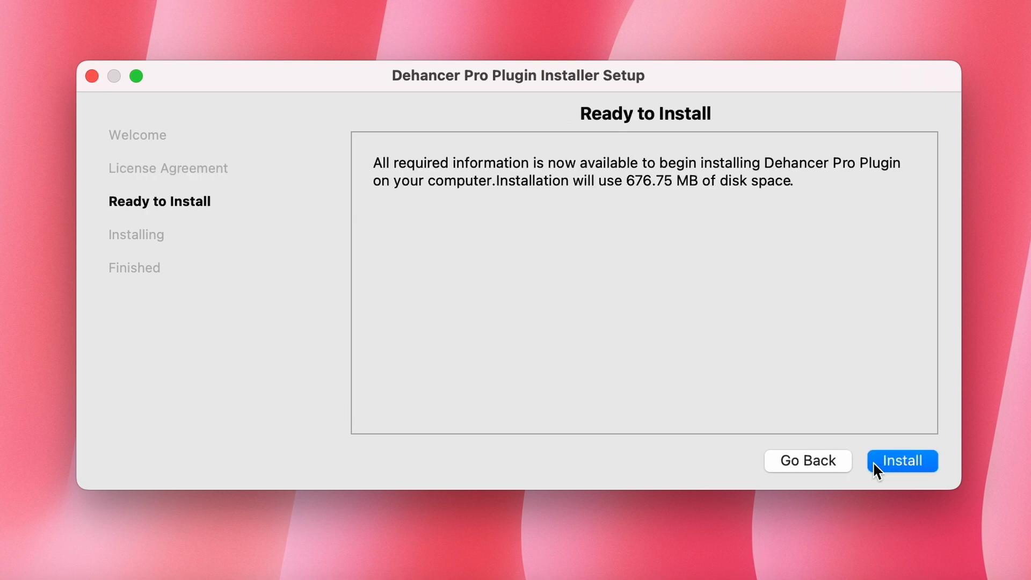
{"action": "left_click", "coordinate": [902, 461]}
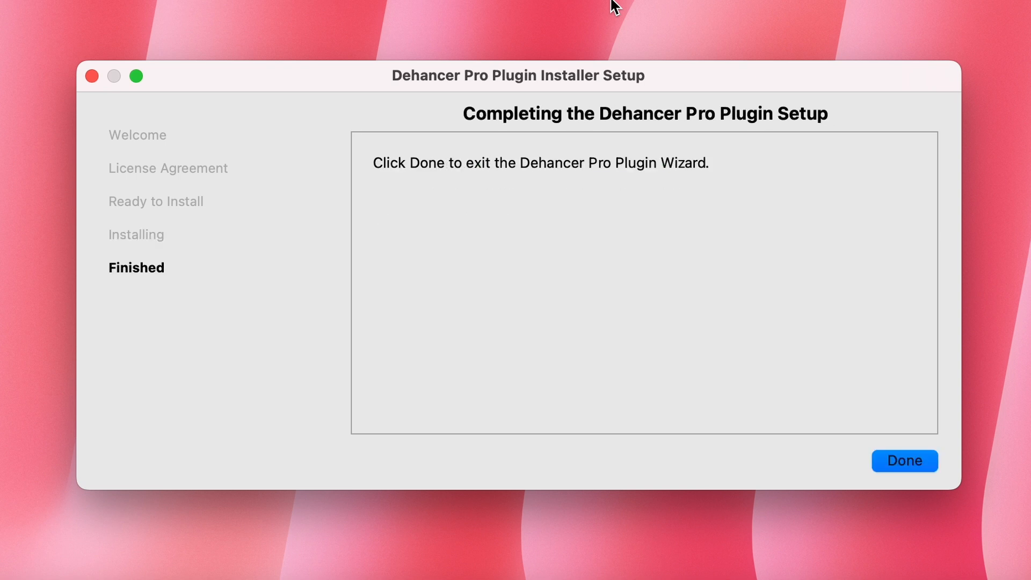
{"action": "left_click", "coordinate": [904, 461]}
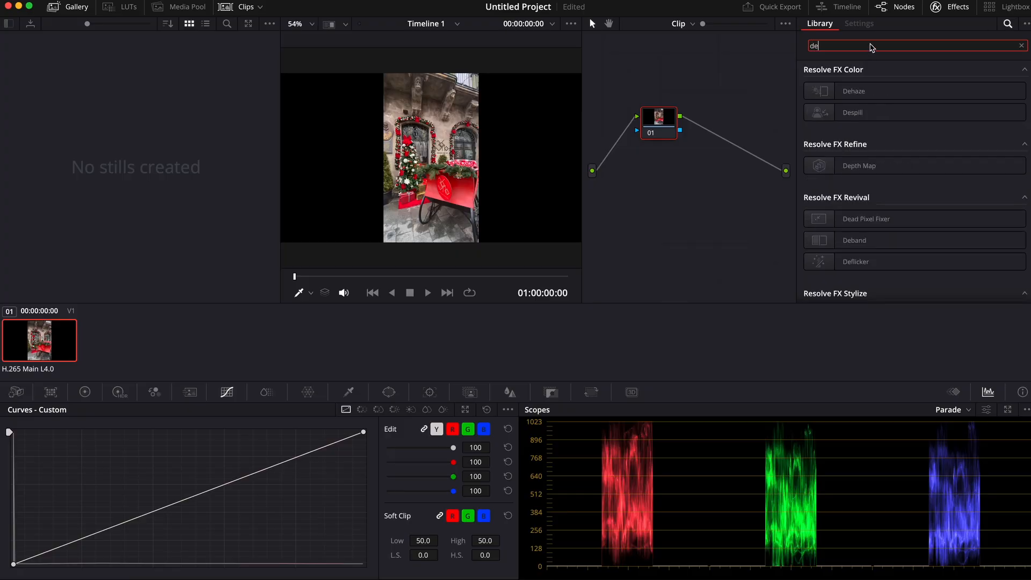
Find Dehancer Pro in the Effects Library, apply it to node 01 and scroll to its Options.
{"action": "type", "text": "han"}
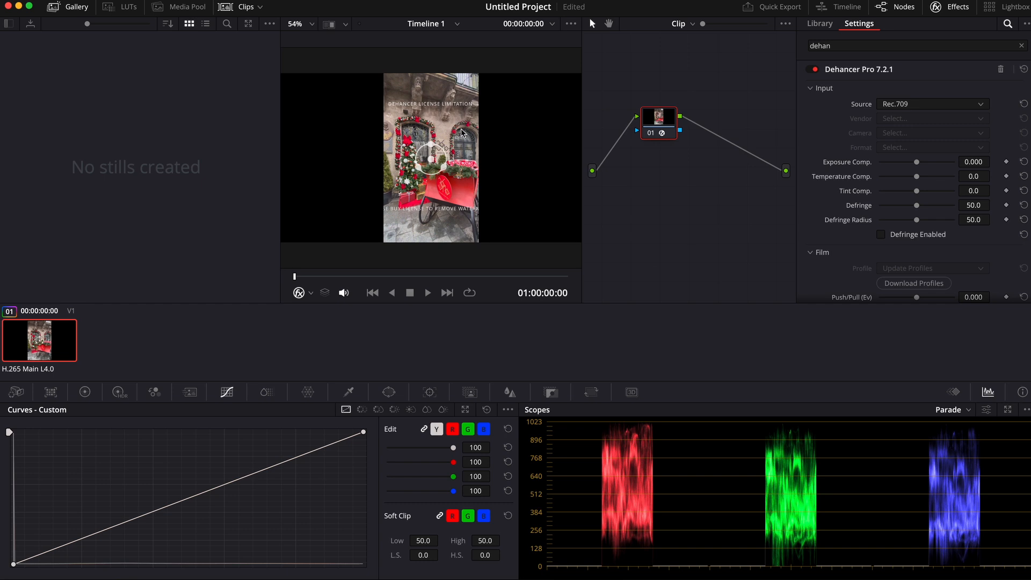
{"action": "scroll", "scroll_direction": "down", "scroll_amount": 3}
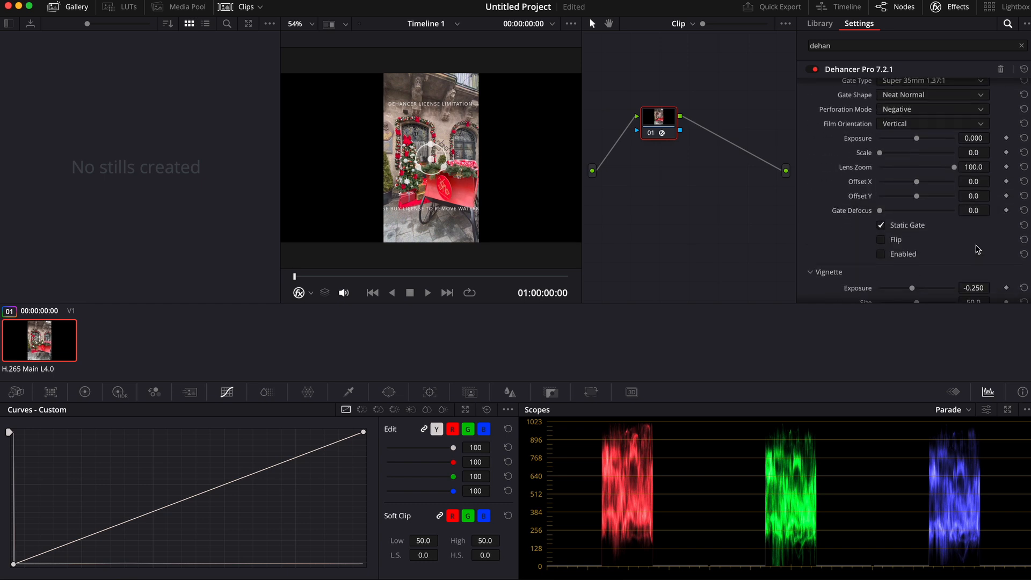
{"action": "scroll", "scroll_direction": "down", "scroll_amount": 3}
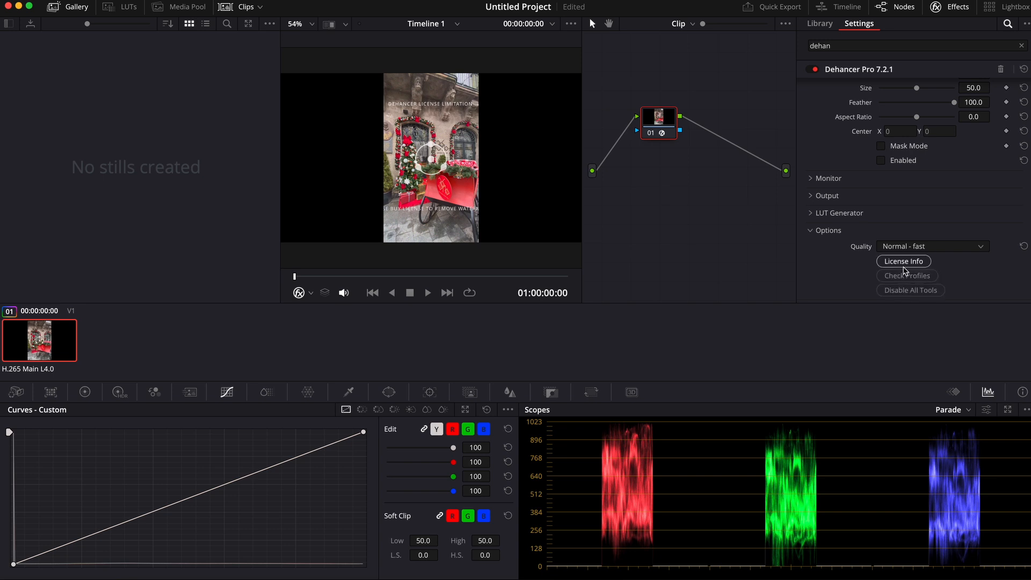
Log in through License Info with the registration e-mail to remove the license watermark.
{"action": "left_click", "coordinate": [903, 261]}
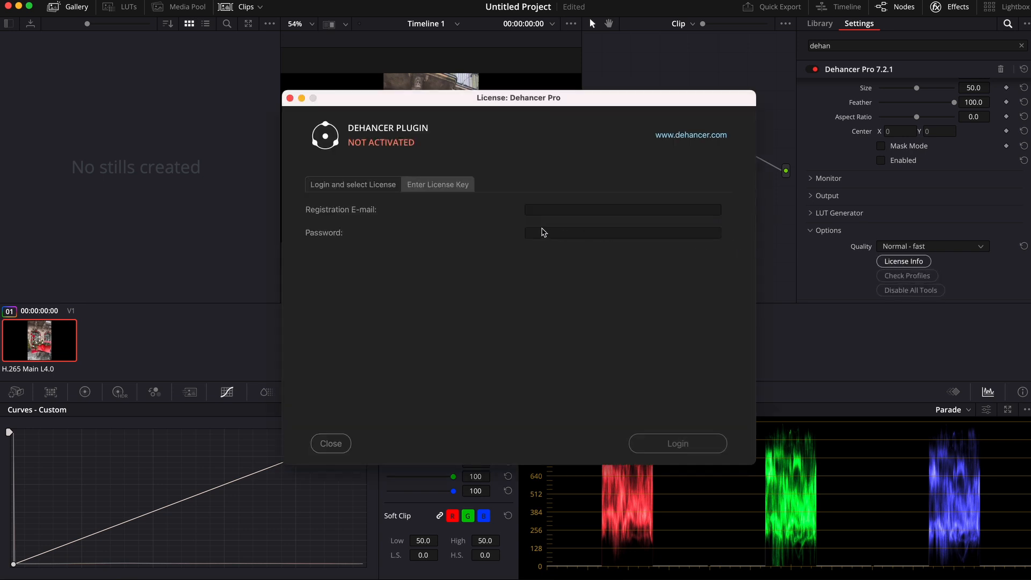
{"action": "left_click", "coordinate": [331, 443]}
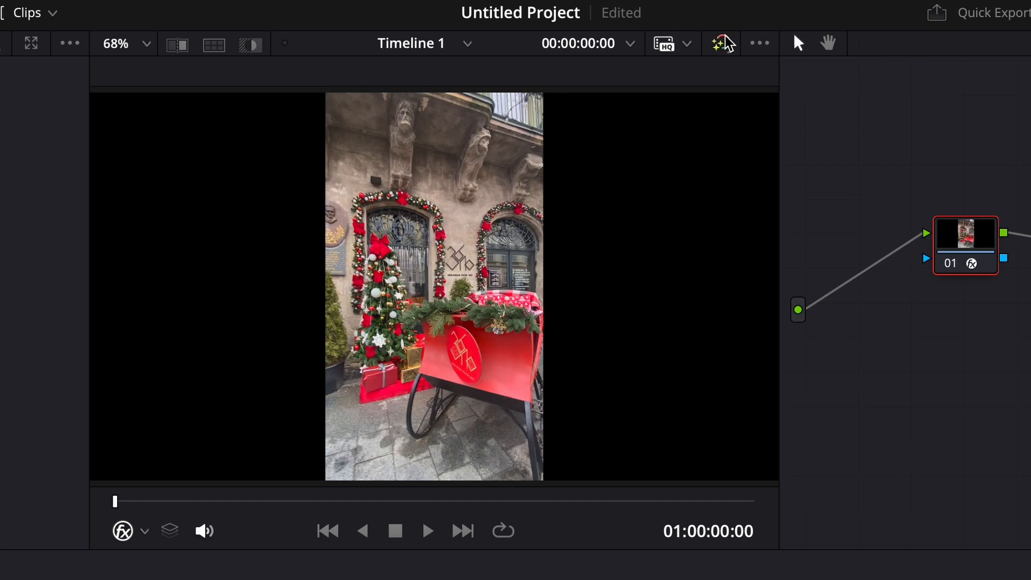
Run Check Profiles until films, cameras and print media reach 100%, then confirm OK.
{"action": "left_click", "coordinate": [586, 567]}
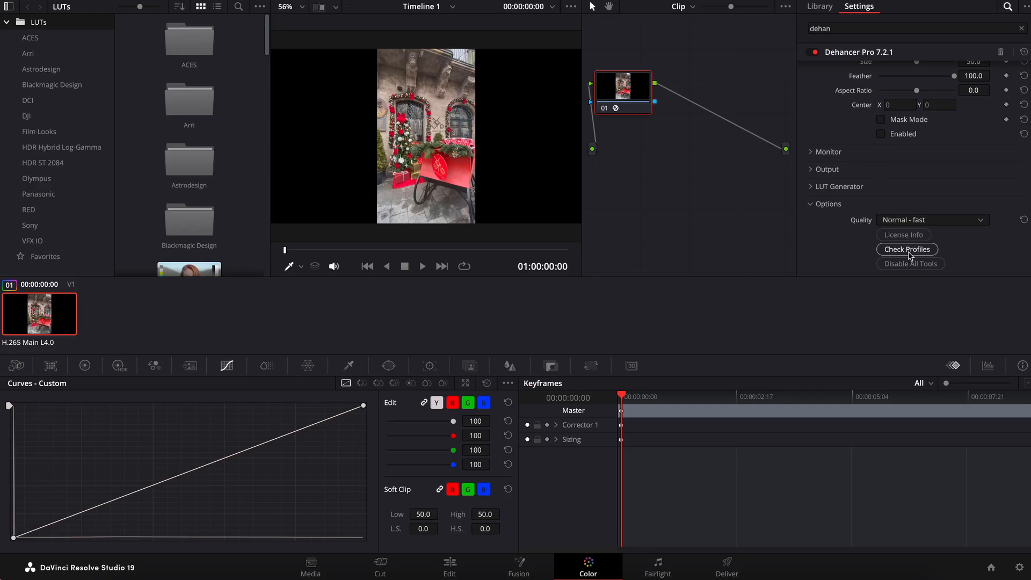
{"action": "left_click", "coordinate": [907, 249]}
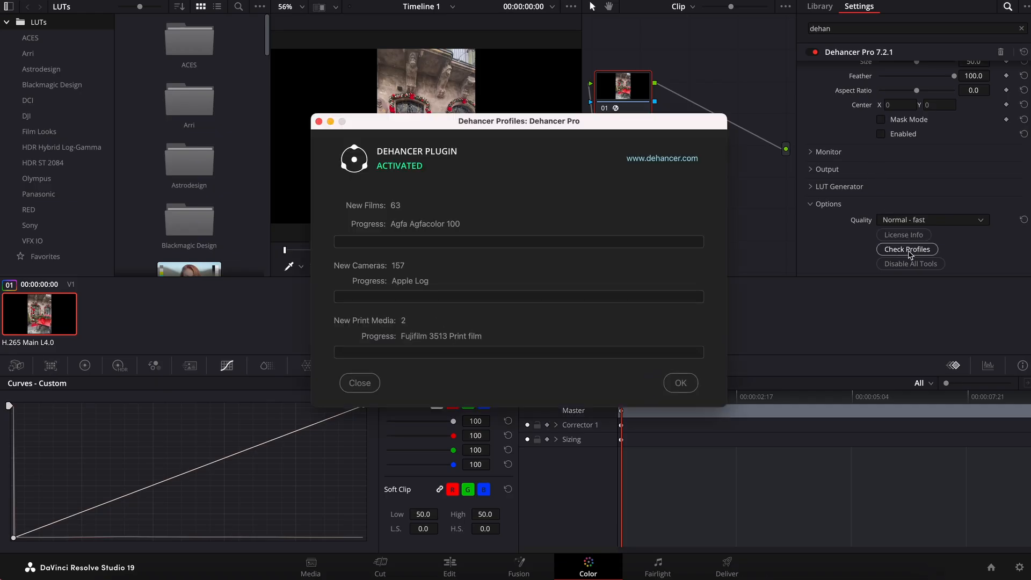
{"action": "left_click", "coordinate": [907, 249]}
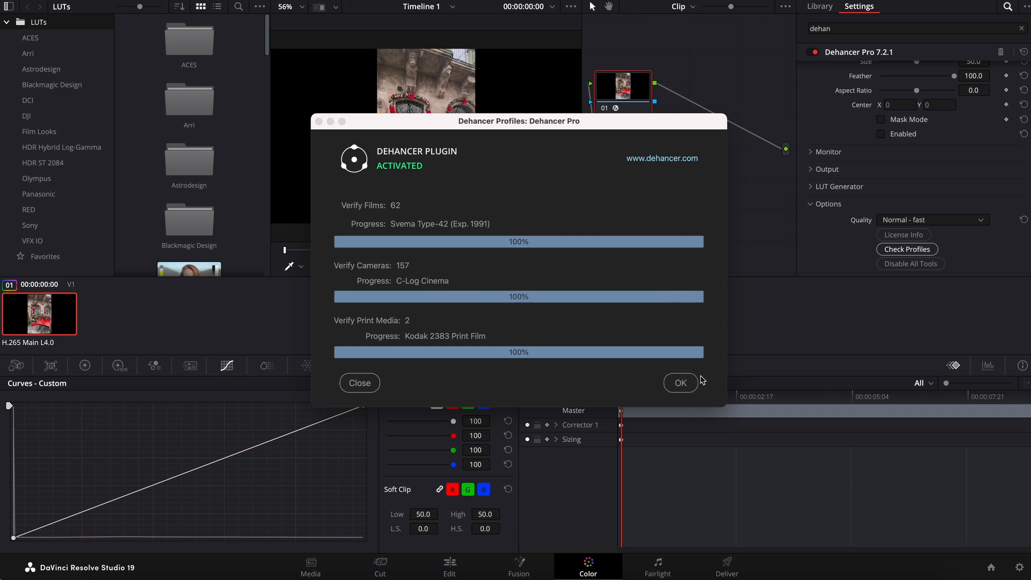
{"action": "left_click", "coordinate": [680, 383]}
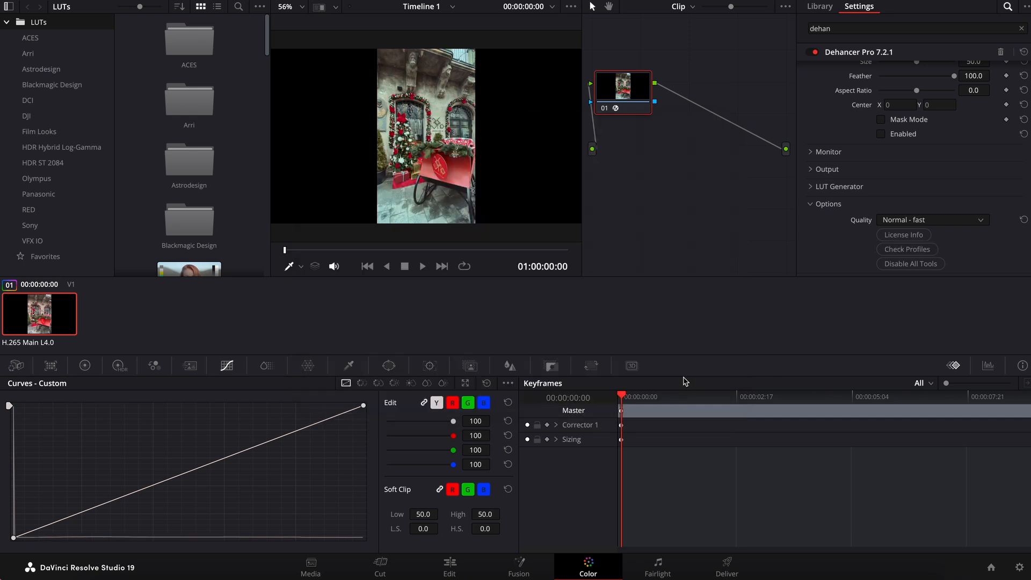